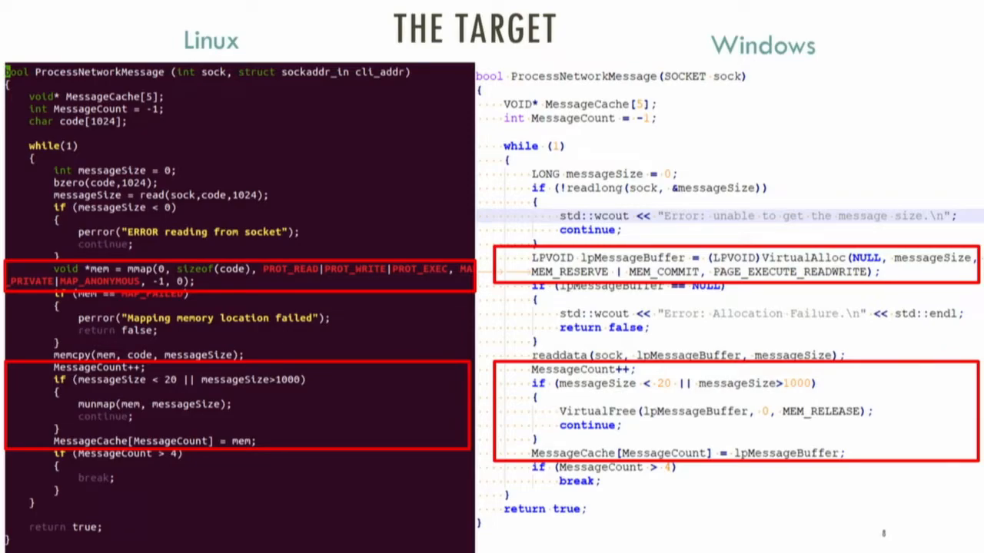
Step: Clear the console and run ShellCodeScanner.exe -pid 19832 -demo against the injected process
key(Right)
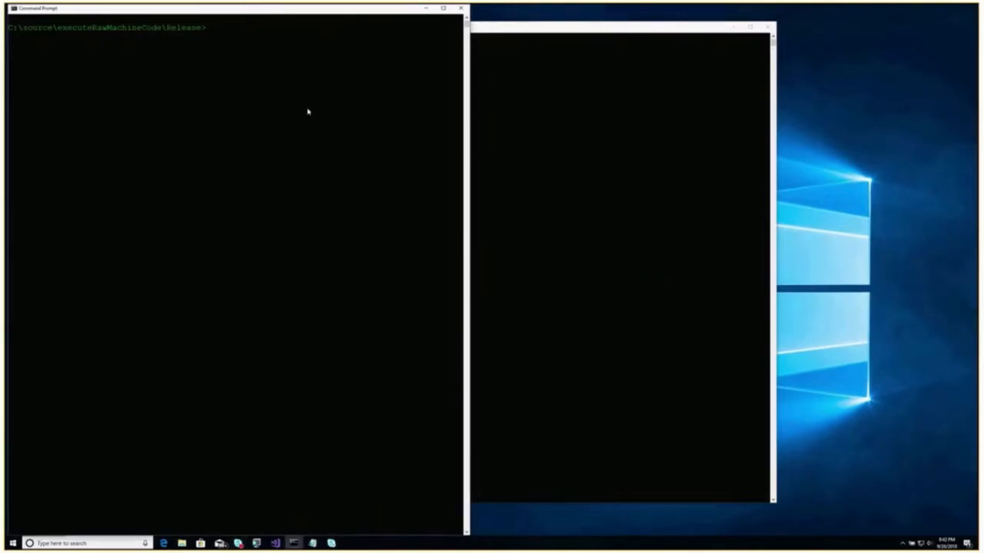
text(cls)
text(ShellCodeScanner.exe -pid)
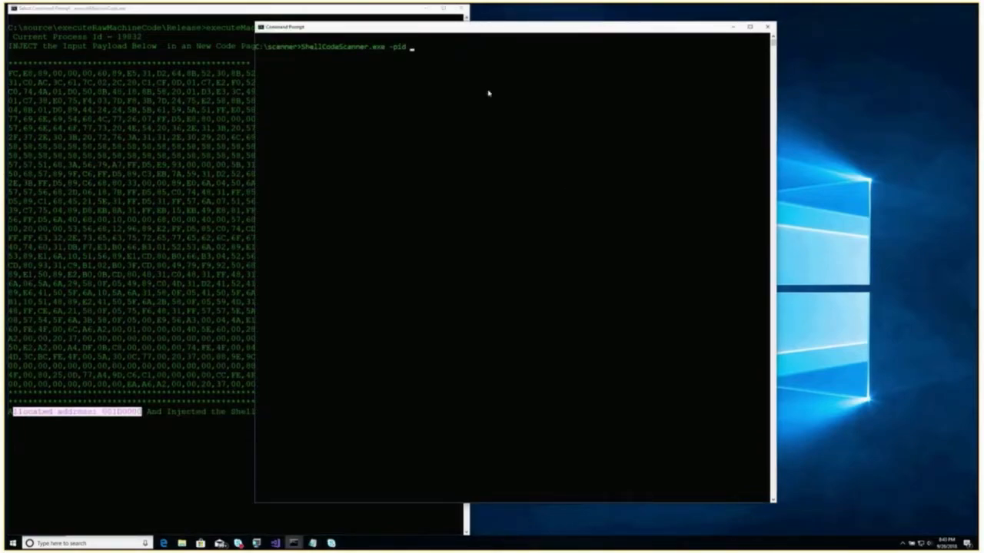
text(1983)
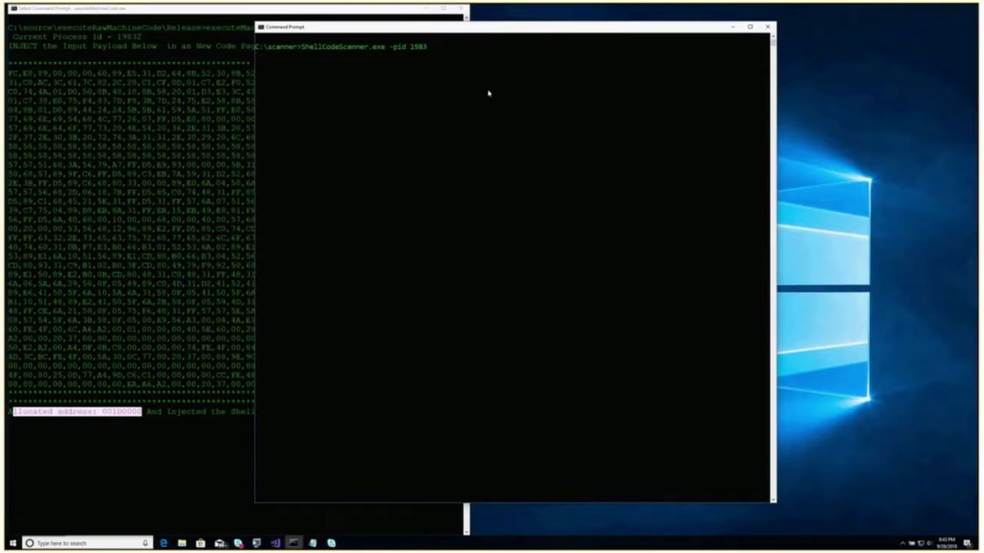
text(2)
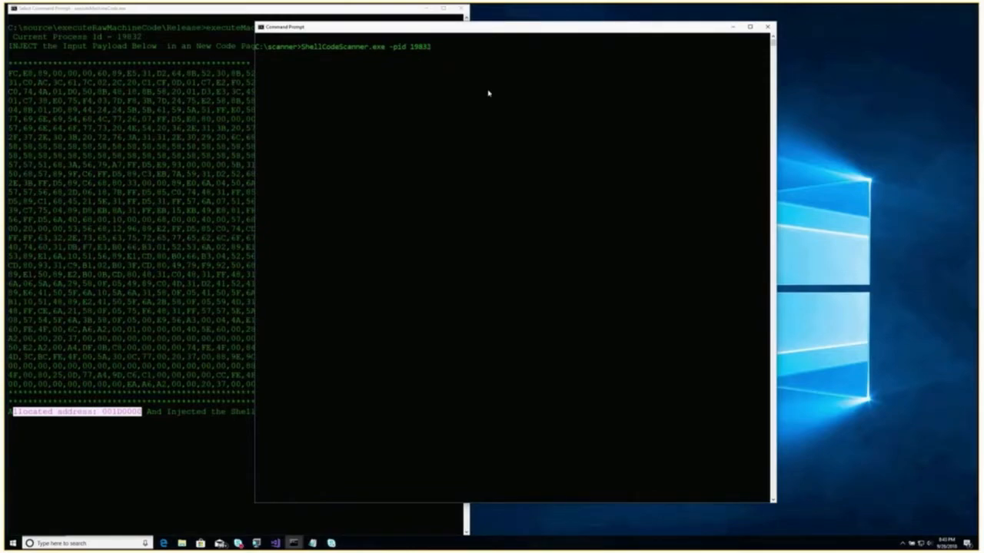
text(-demo)
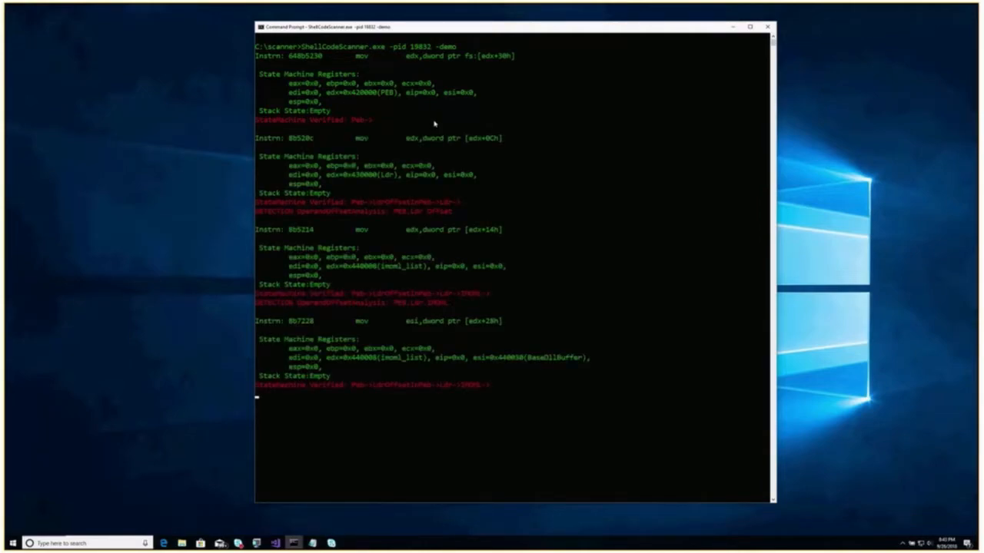
Step: Pause the scan output on the BaseDllBuffer register value, then let it resume
double_click(352, 93)
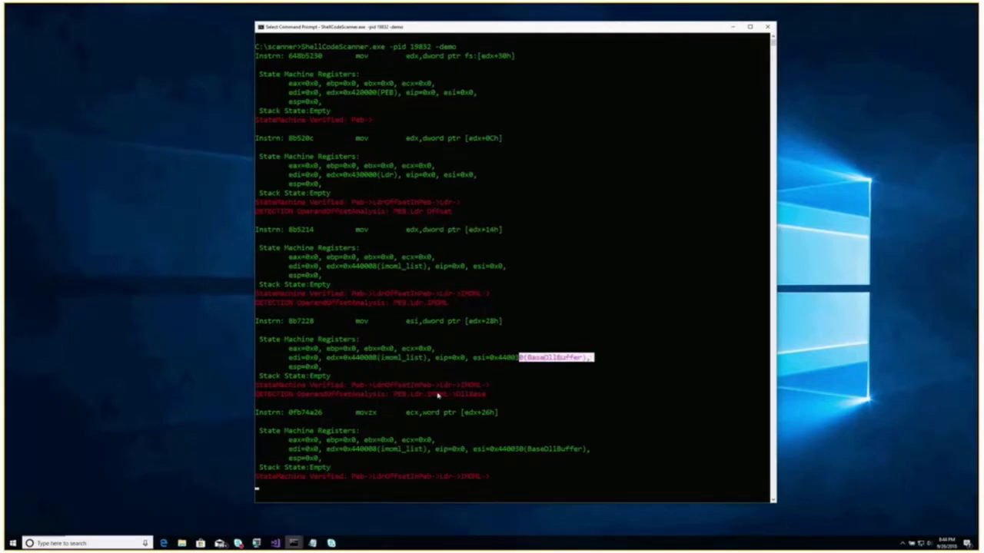
mouse_move(408, 322)
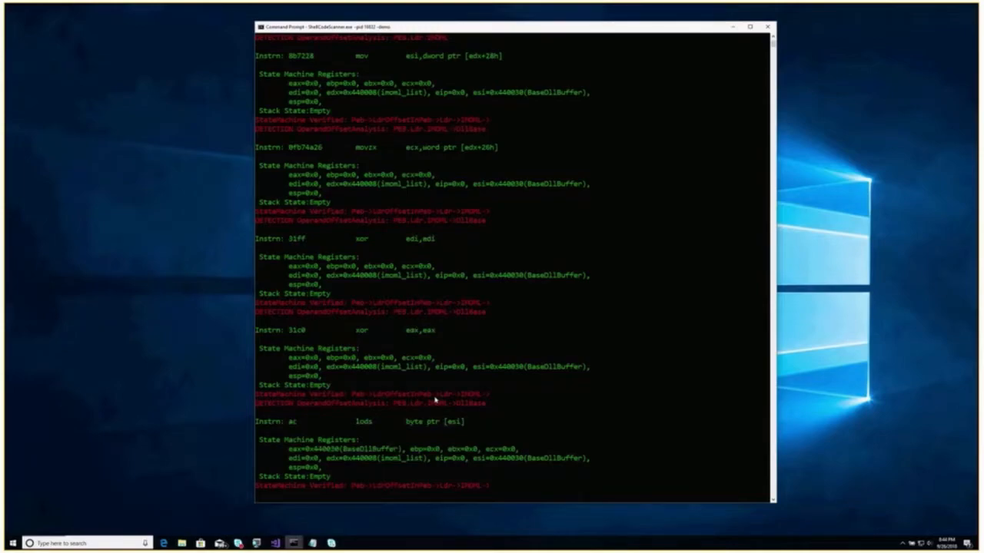
Step: Scroll through the emulated instructions, registers, stack dumps and DETECTION lines to the final malicious classification
scroll(down, 3)
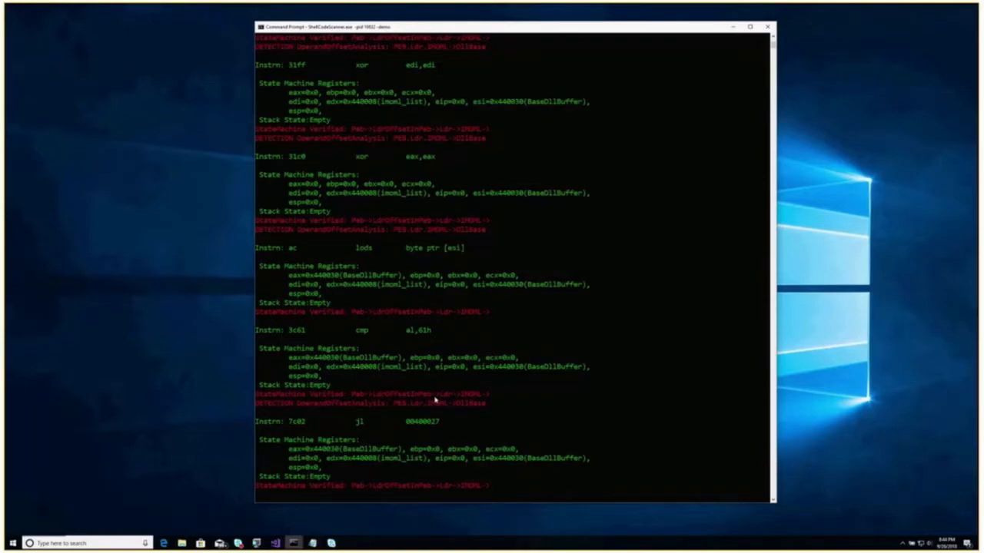
scroll(down, 3)
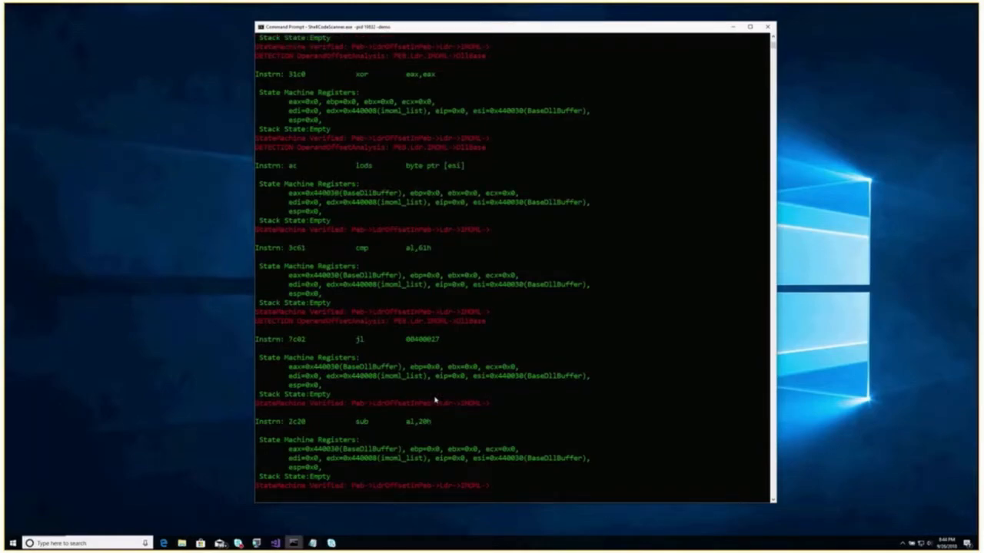
scroll(down, 3)
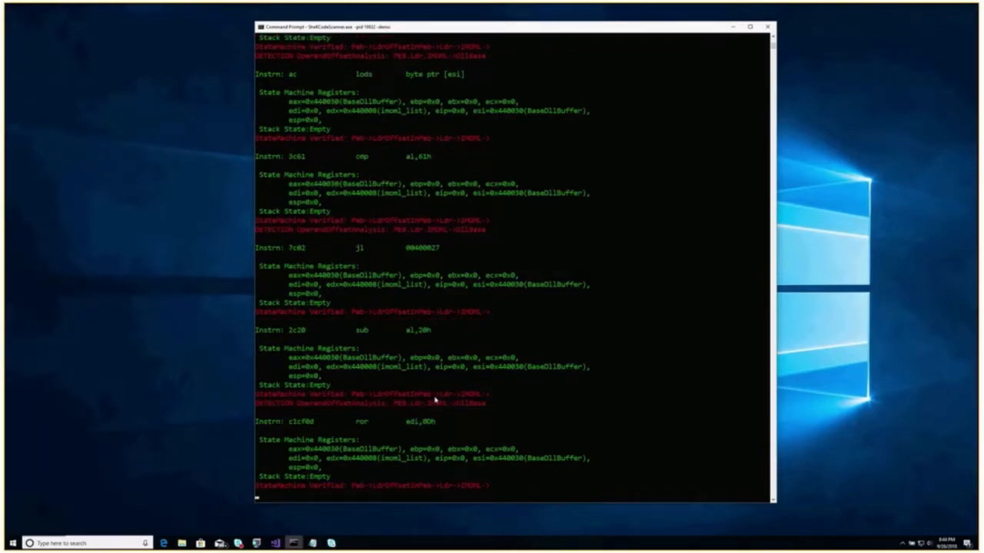
scroll(down, 3)
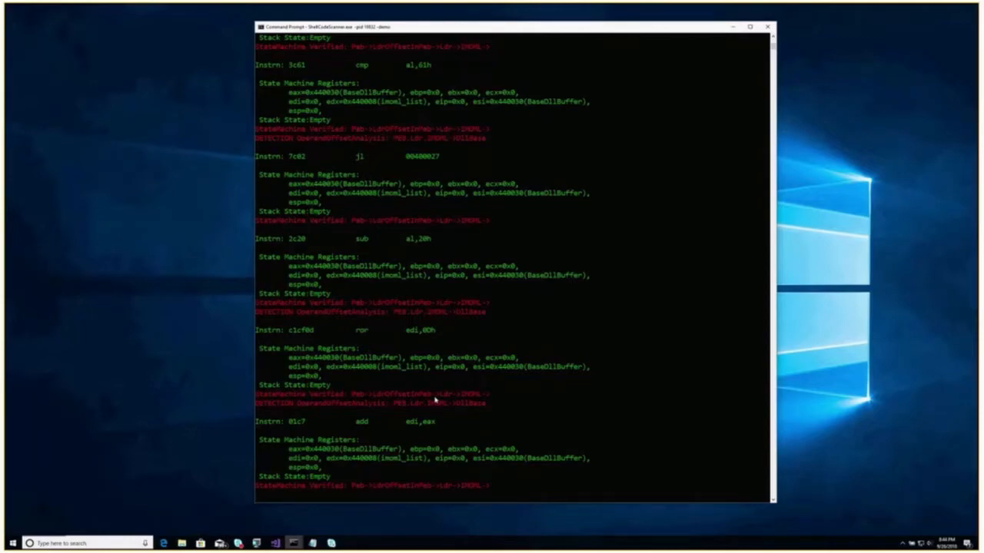
scroll(down, 3)
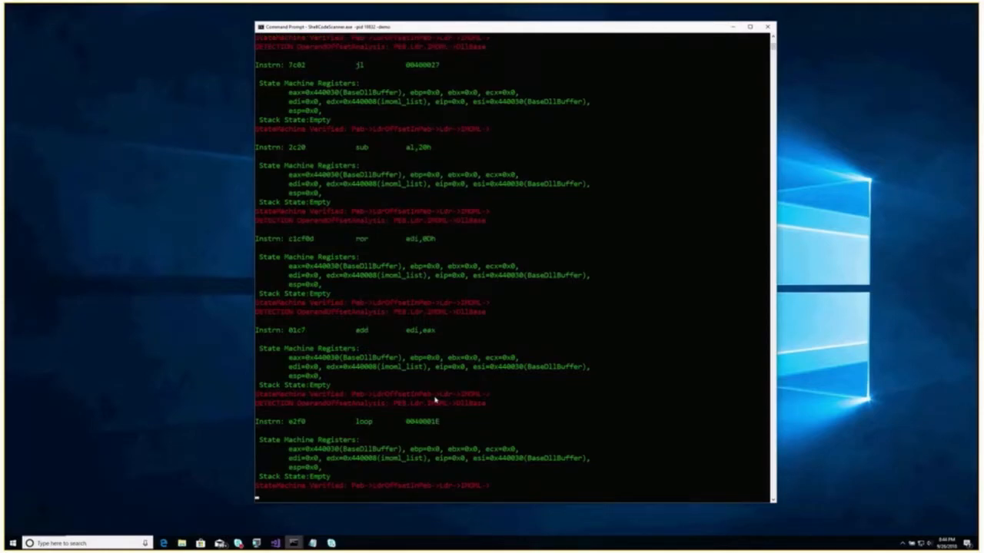
scroll(down, 3)
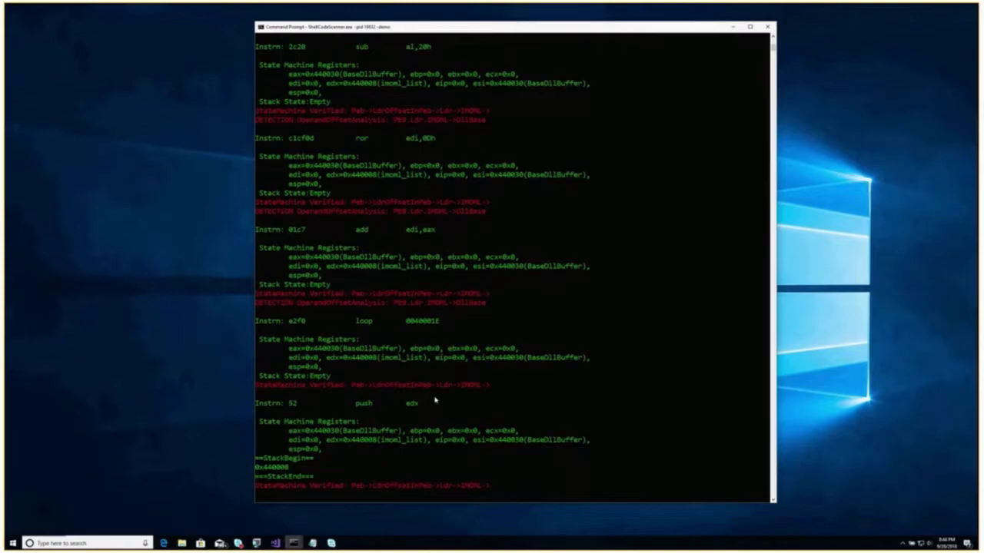
scroll(down, 3)
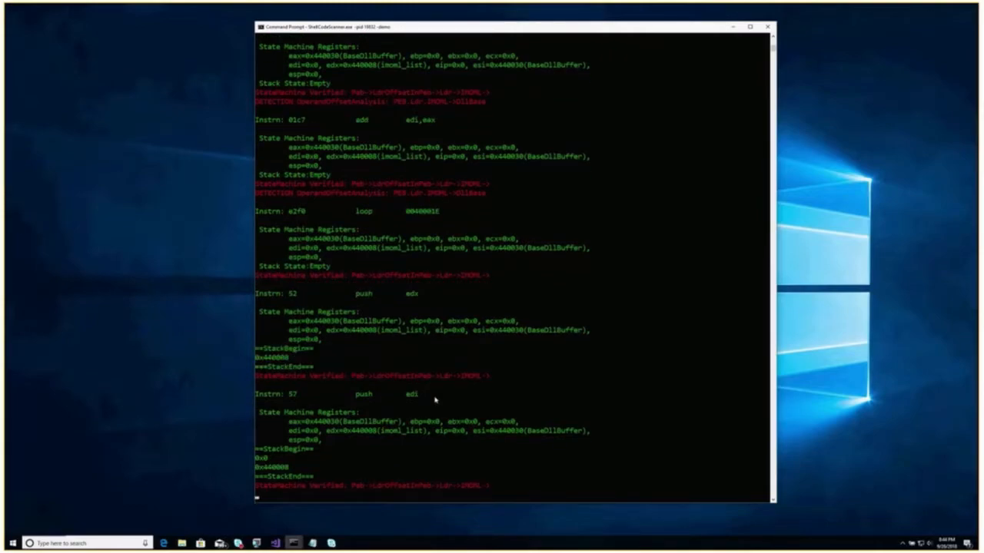
scroll(down, 3)
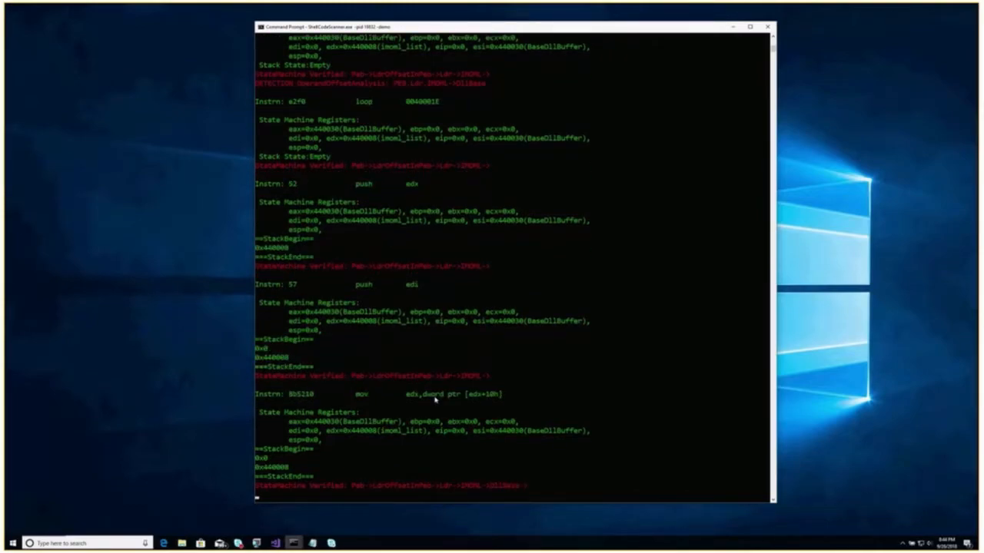
scroll(down, 3)
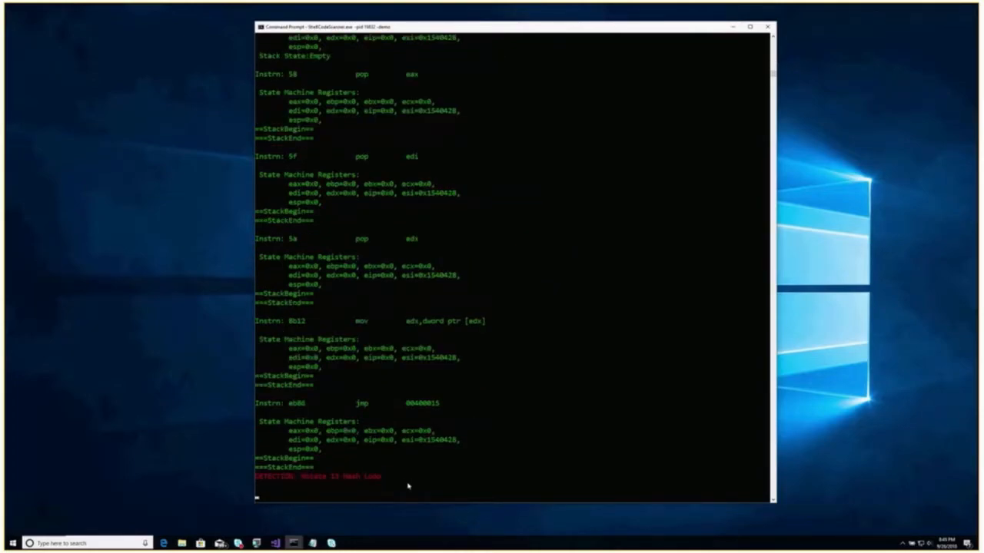
scroll(down, 3)
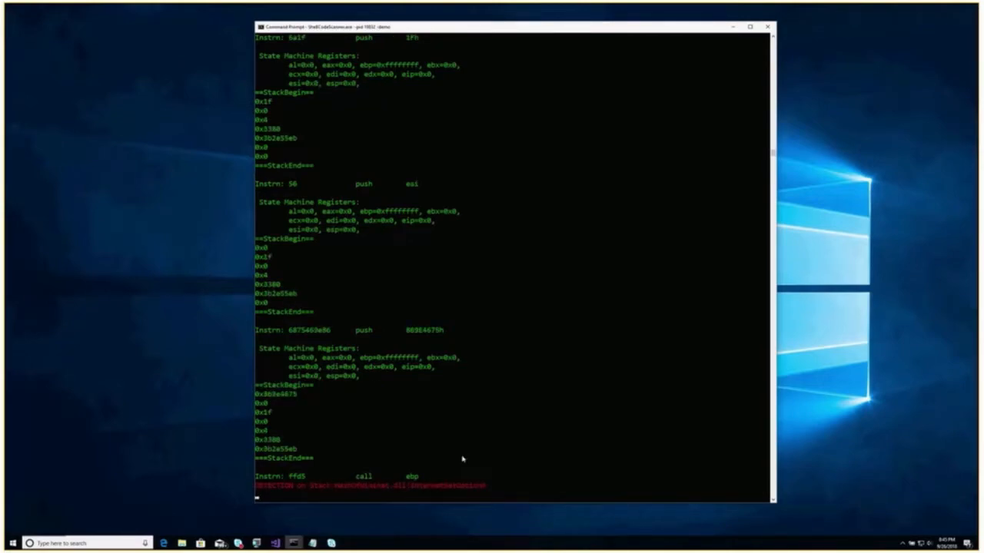
scroll(down, 3)
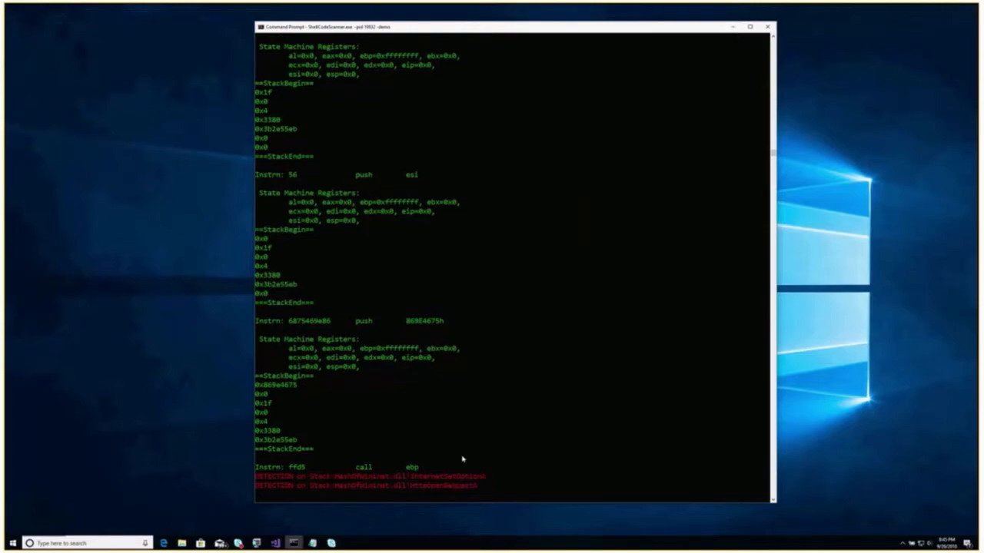
scroll(down, 3)
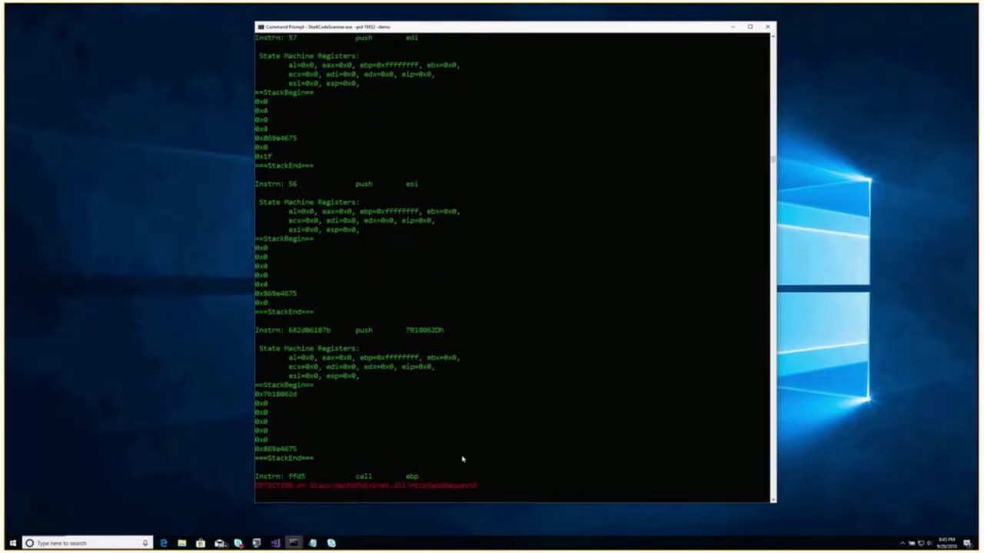
scroll(down, 3)
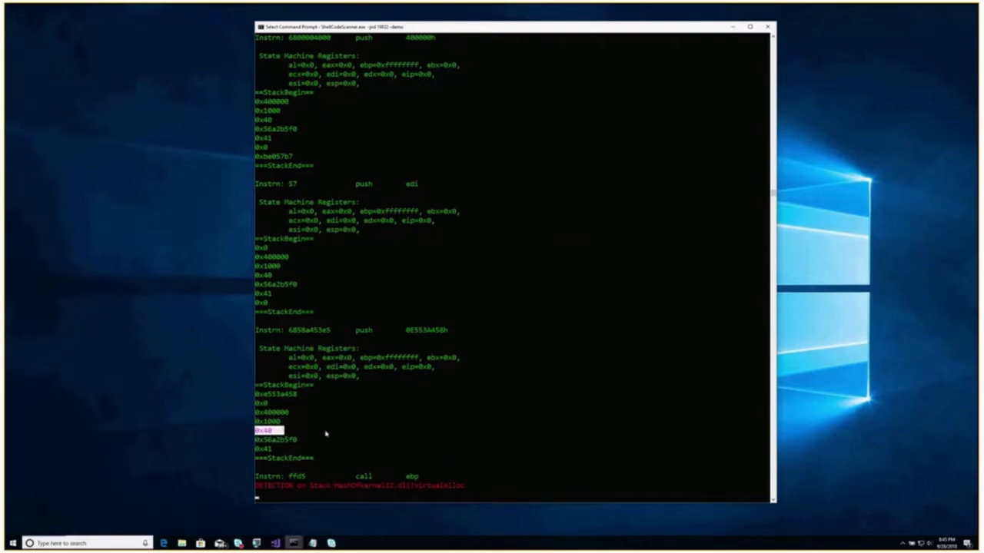
scroll(down, 3)
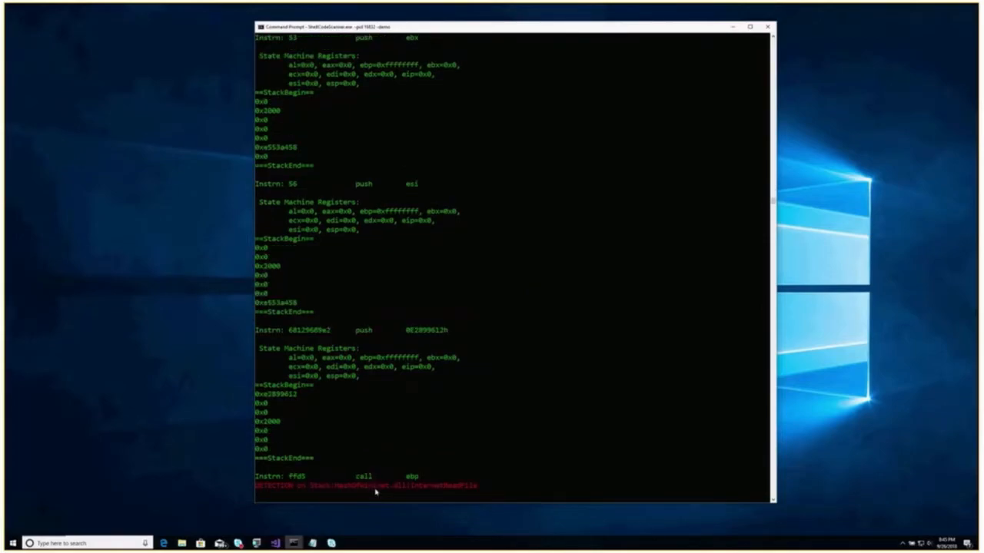
scroll(down, 3)
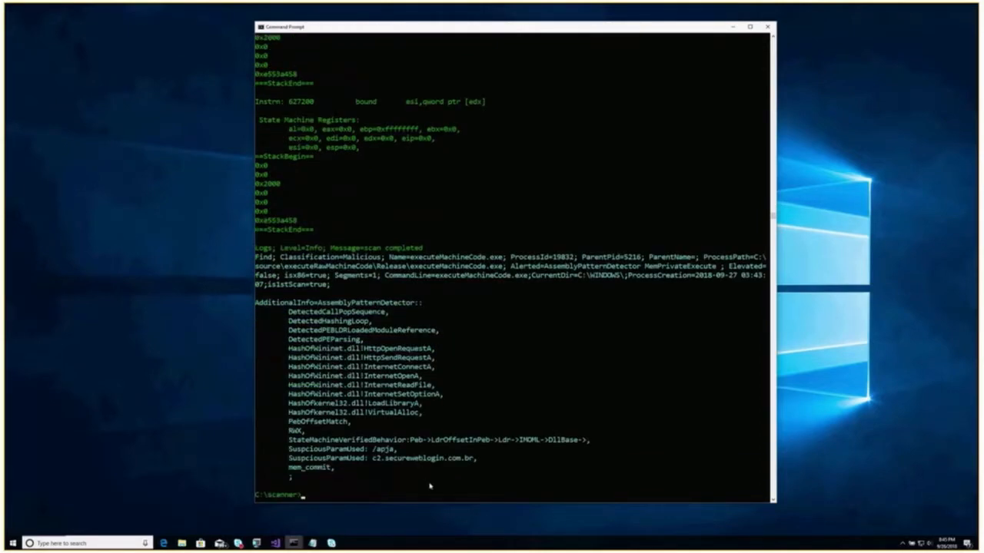
mouse_move(298, 372)
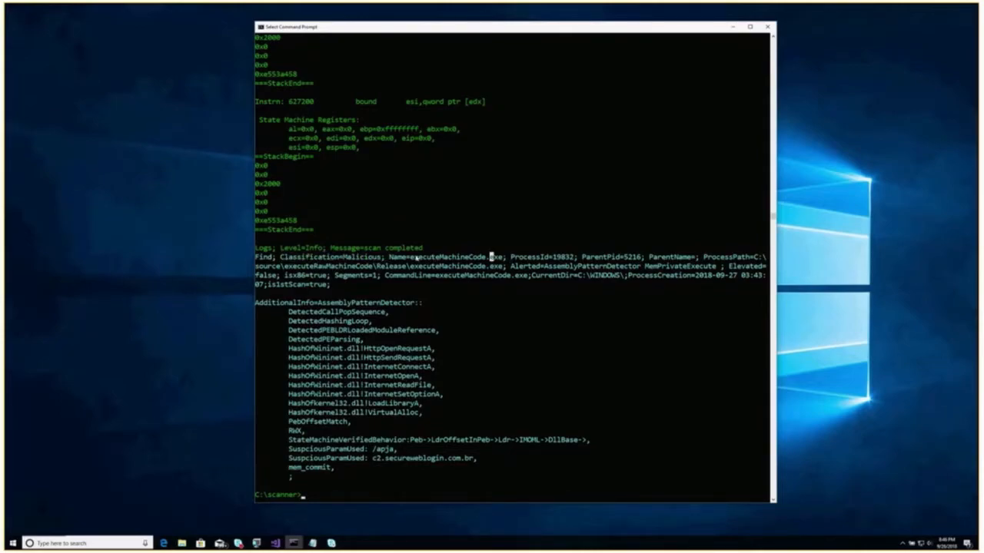
Step: Highlight executeMachineCode.exe and its ProcessId in the completed scan report
double_click(458, 257)
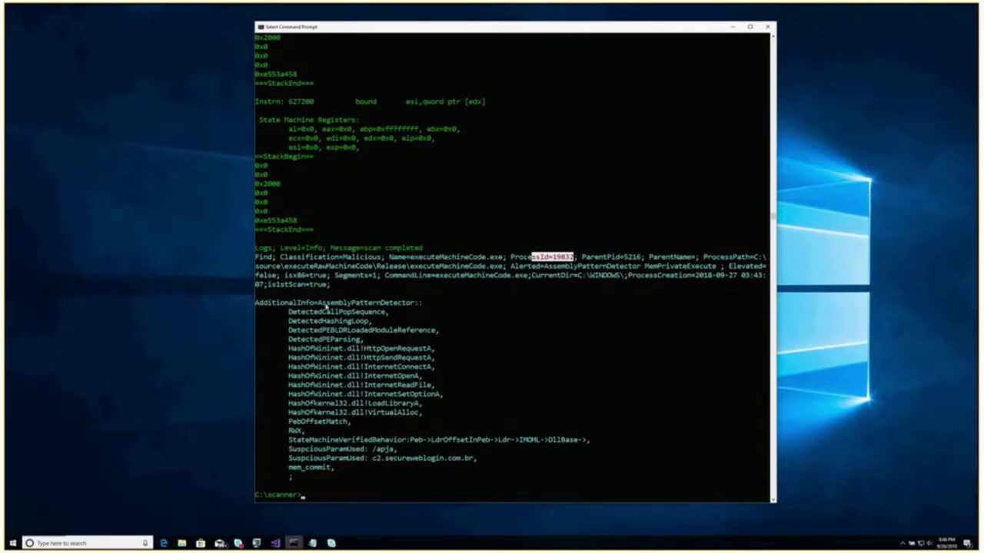
double_click(368, 301)
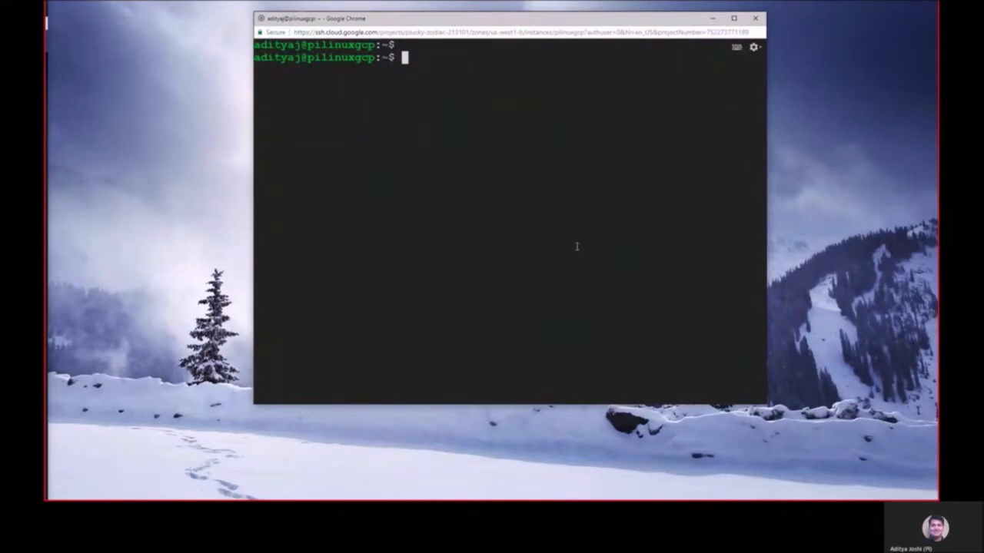
Step: Show the Linux host's hostname and external IP from the metadata query, highlighting the IP
text(hostname)
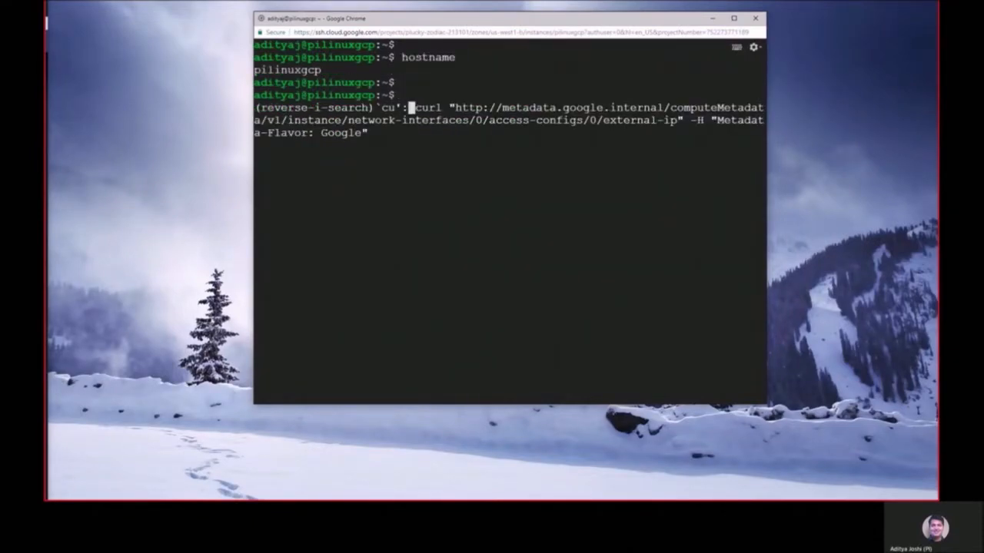
key(Return)
text(uname -a)
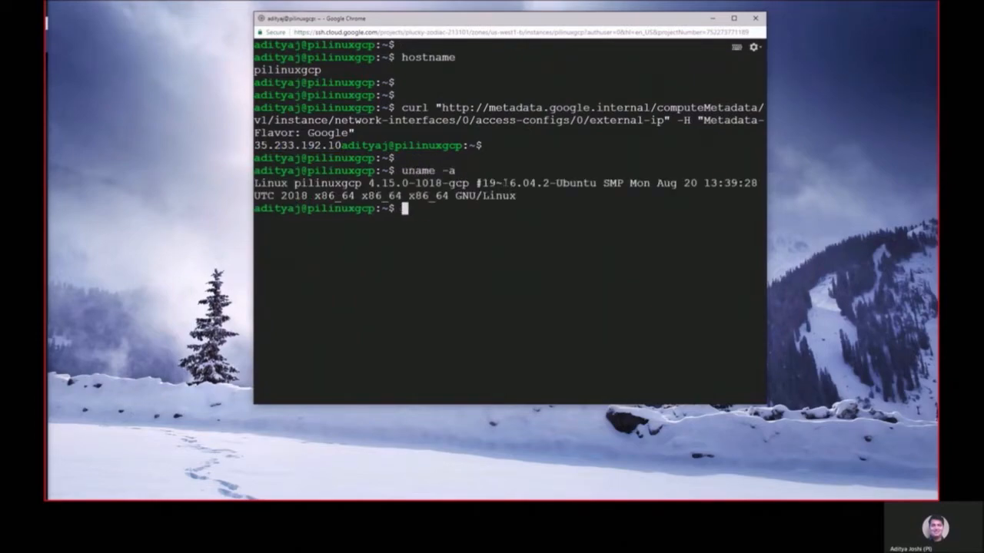
double_click(525, 183)
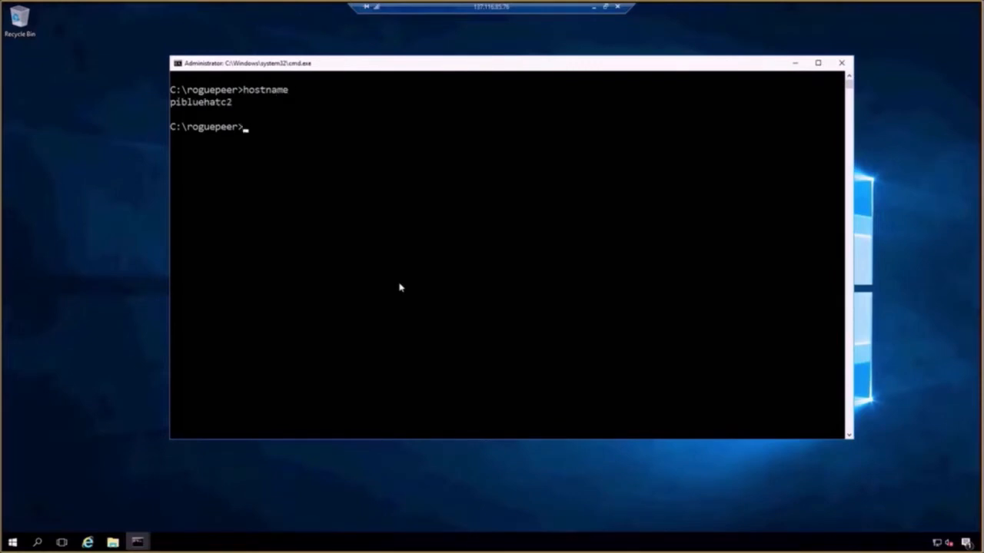
mouse_move(486, 34)
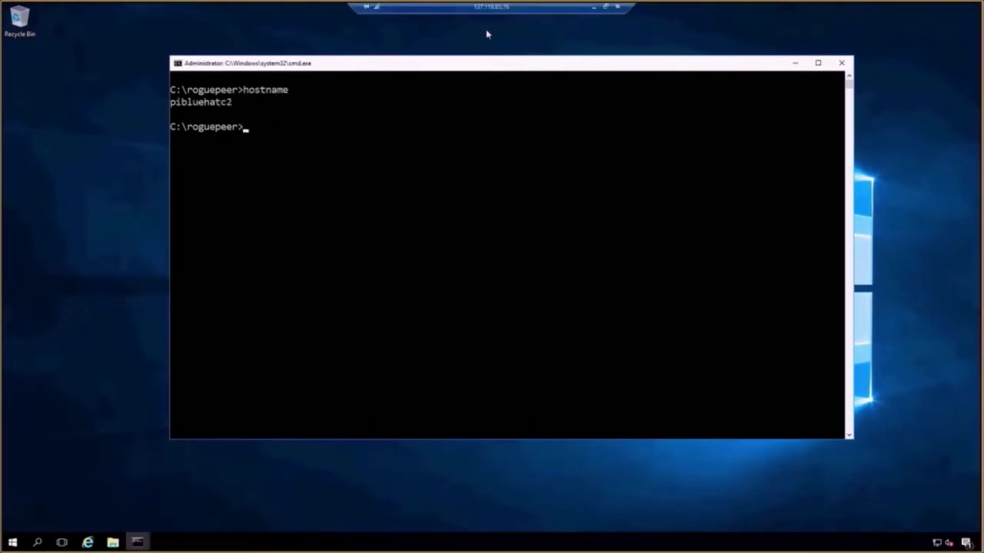
mouse_move(449, 94)
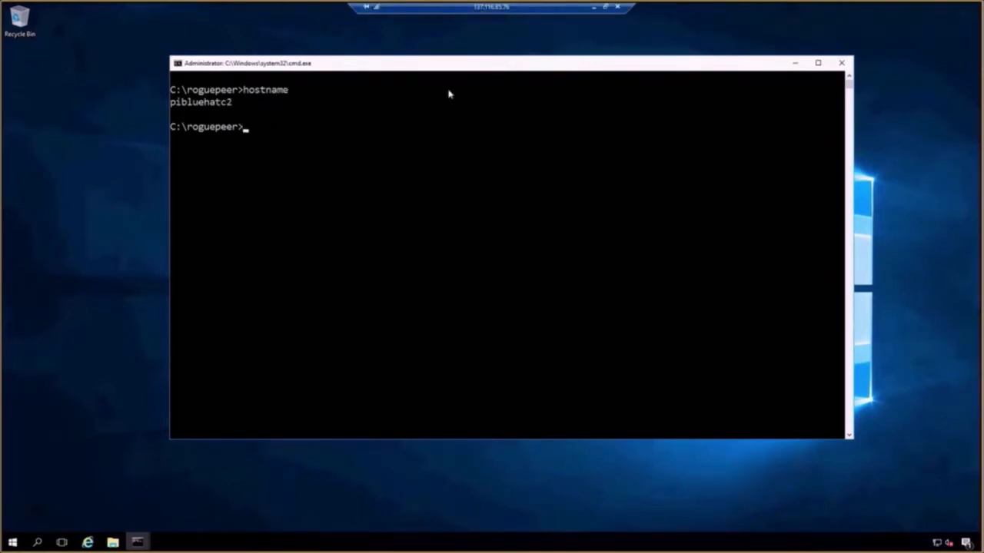
Step: Start listener.exe on the Windows host pibluehatc2 from C:\roguepeer
text(listener.exe)
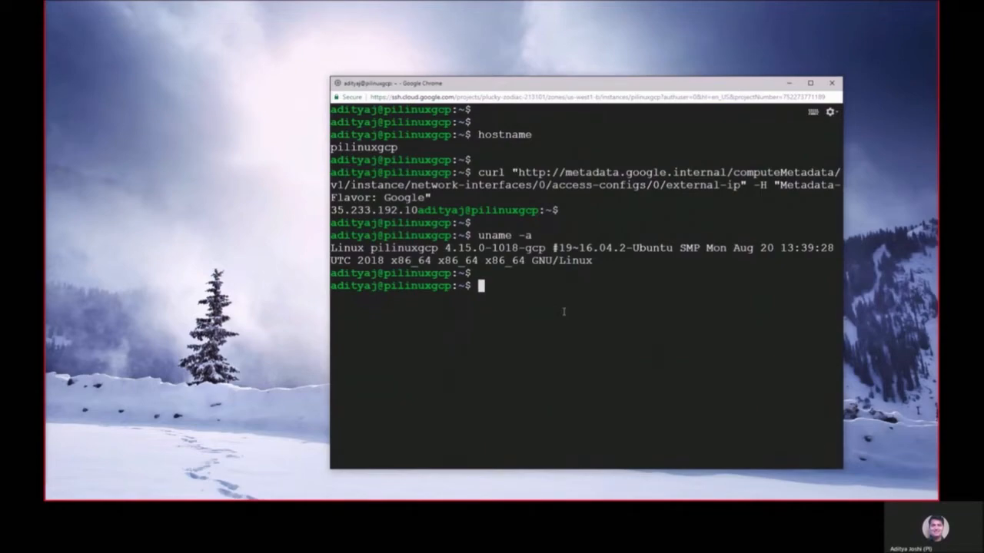
Step: Start ./legittargetapp64 with output sent to /dev/null on the target host
text(./legittargetapp64)
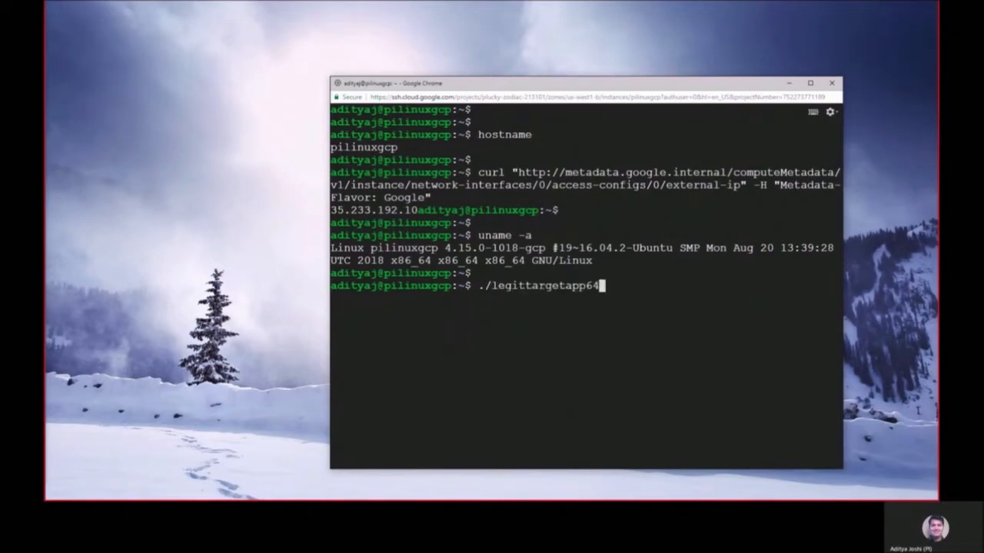
text(> /dev/)
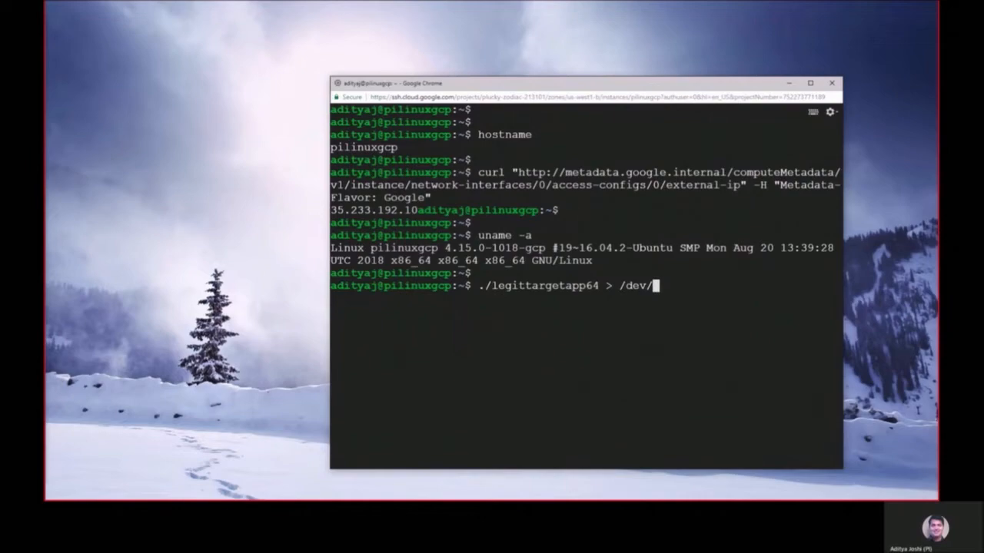
text(null)
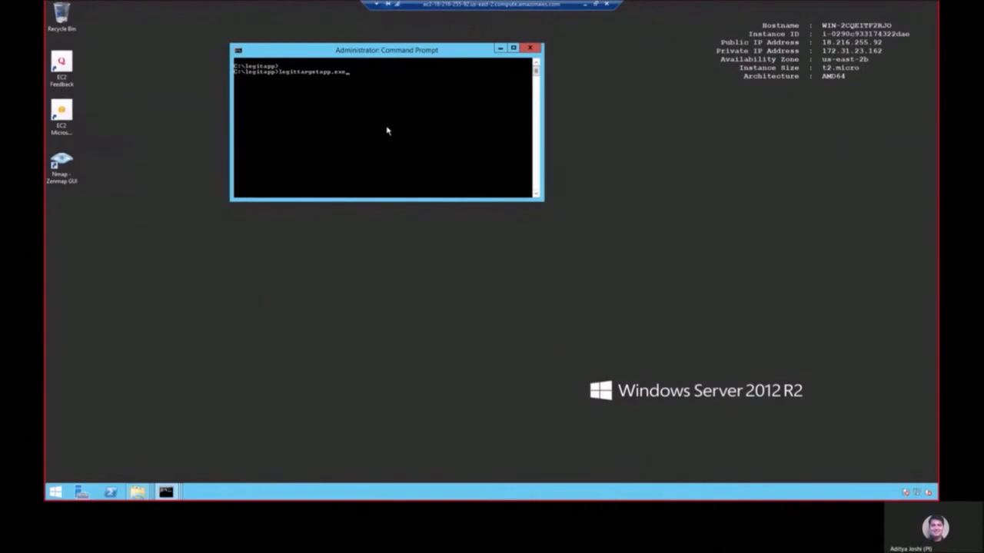
key(Return)
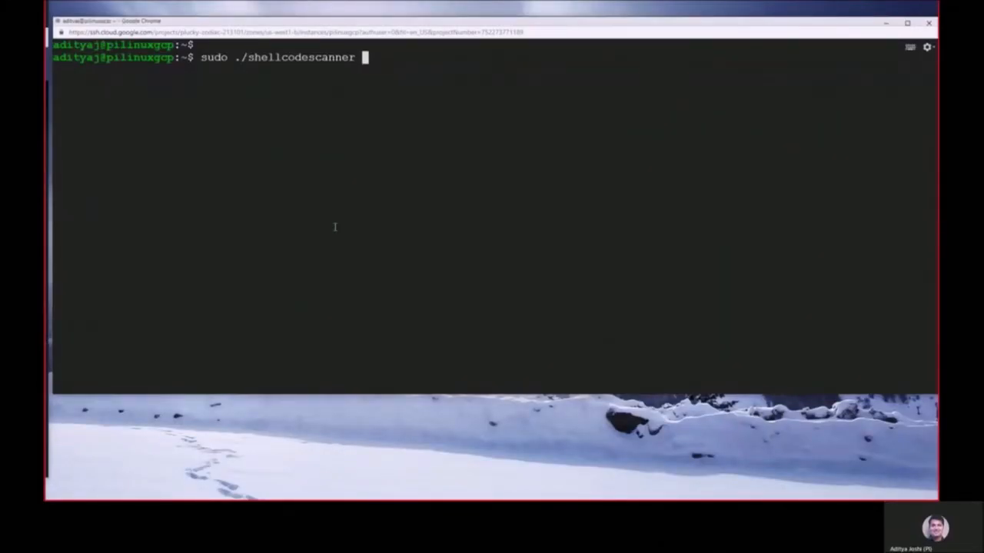
Step: Run sudo ./shellcodescanner and highlight the TCP_ESTABLISHED state and rwxp permissions in its 137.116.85.76:4444 report
key(Return)
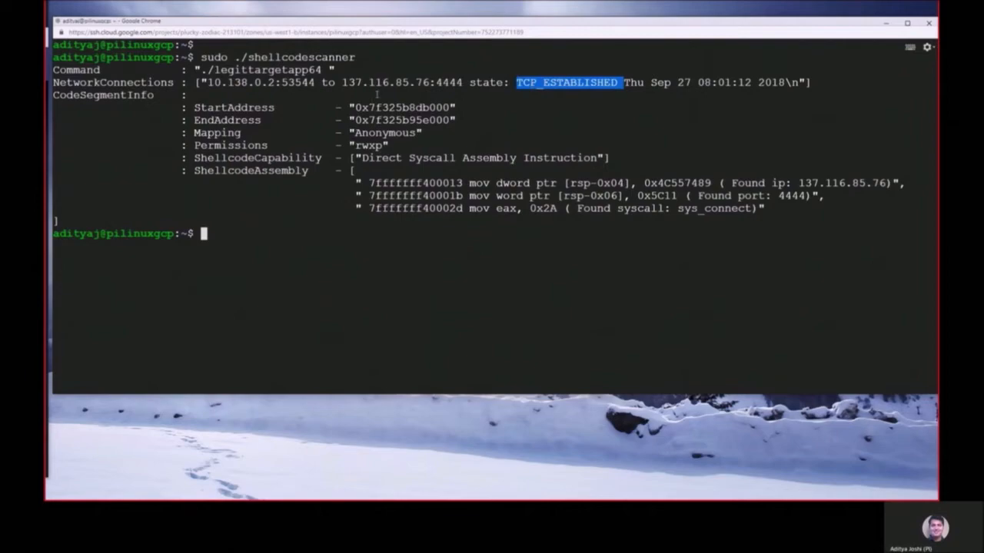
double_click(367, 145)
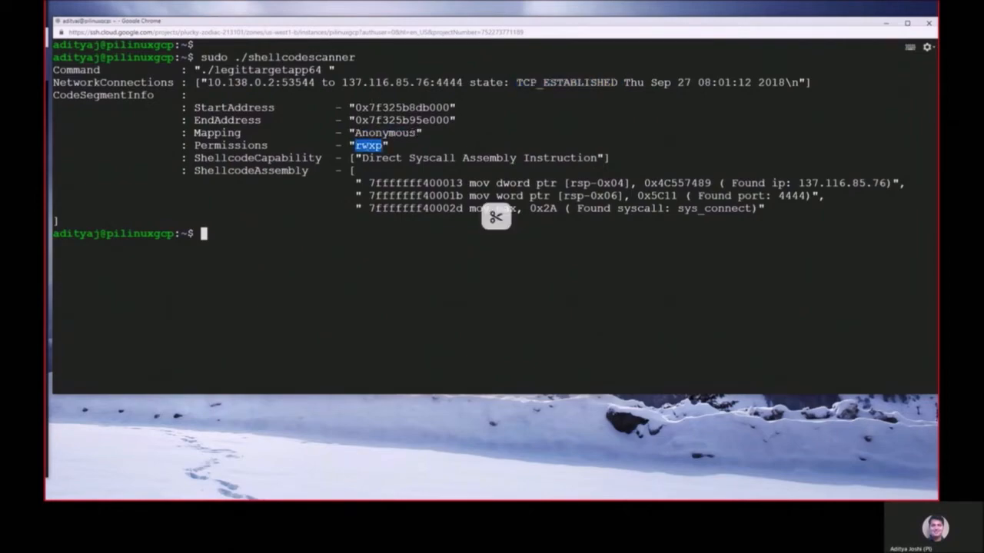
double_click(430, 157)
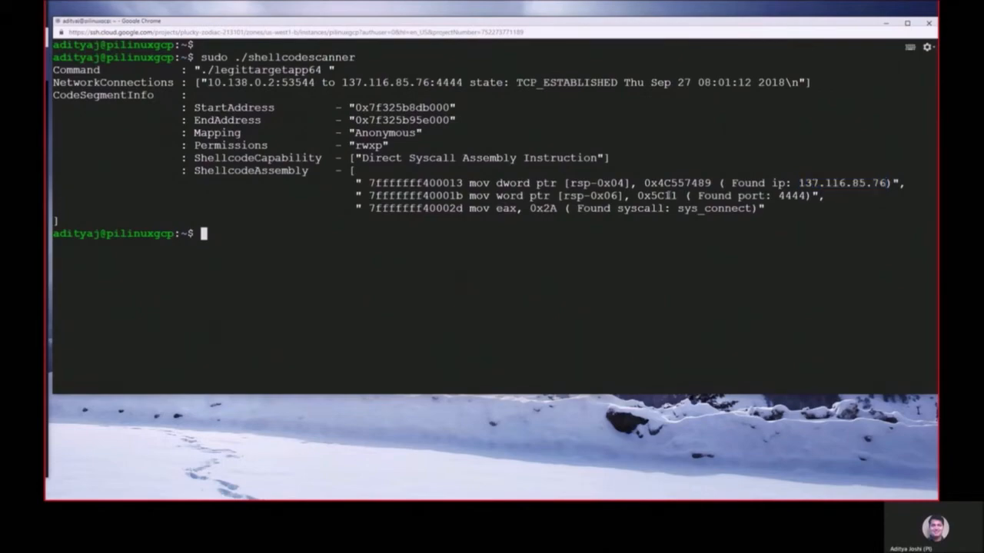
double_click(781, 196)
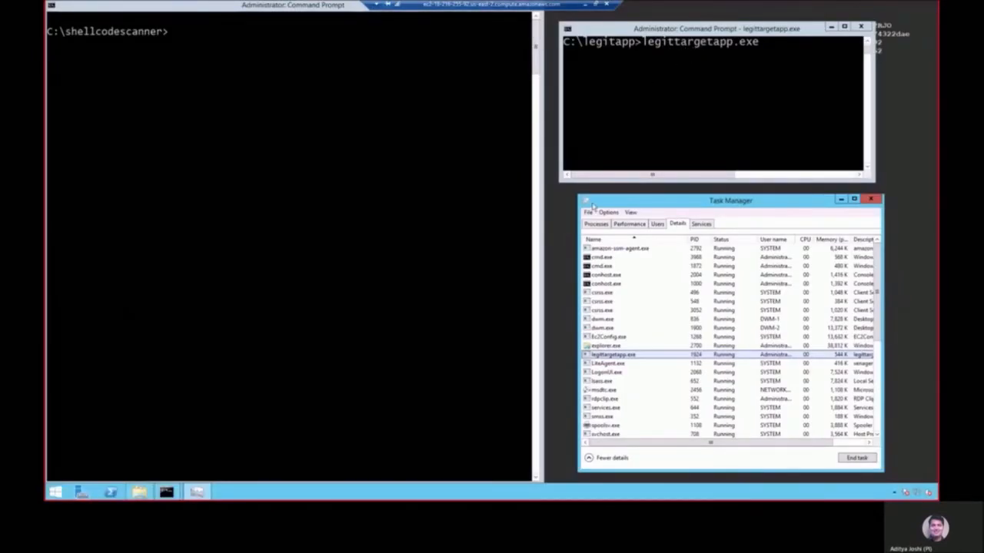
Step: Scan process 1924 and scroll the RawAssembly and AssemblyPatternDetector report of legittargetapp.exe contacting 137.116.85.76:4444
click(303, 141)
text(shellcodescanner.exe -pid 1924)
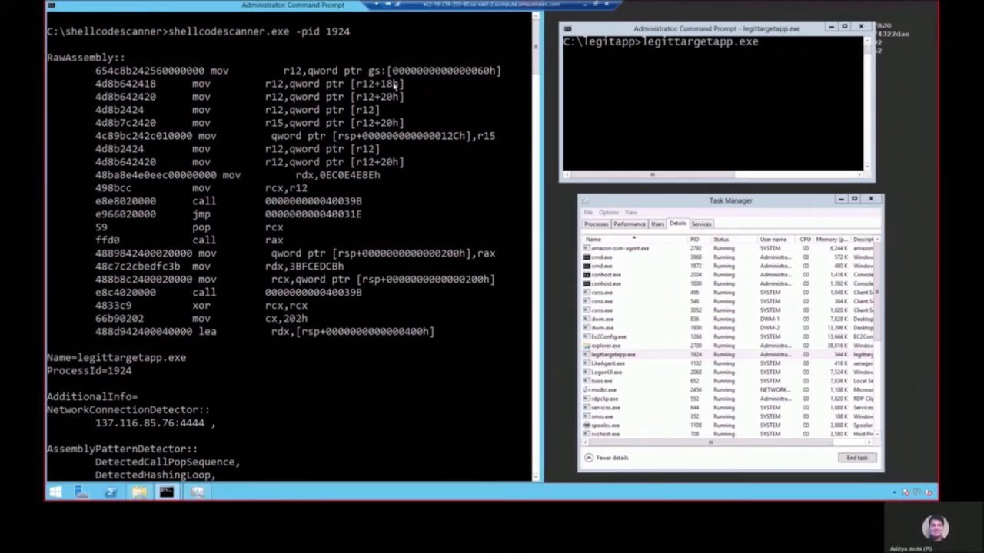
mouse_move(398, 102)
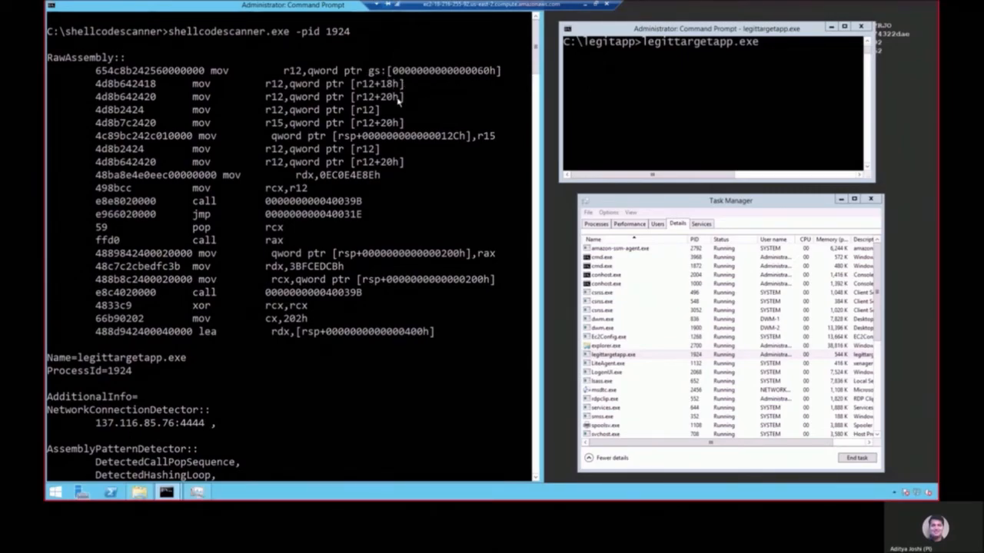
scroll(down, 3)
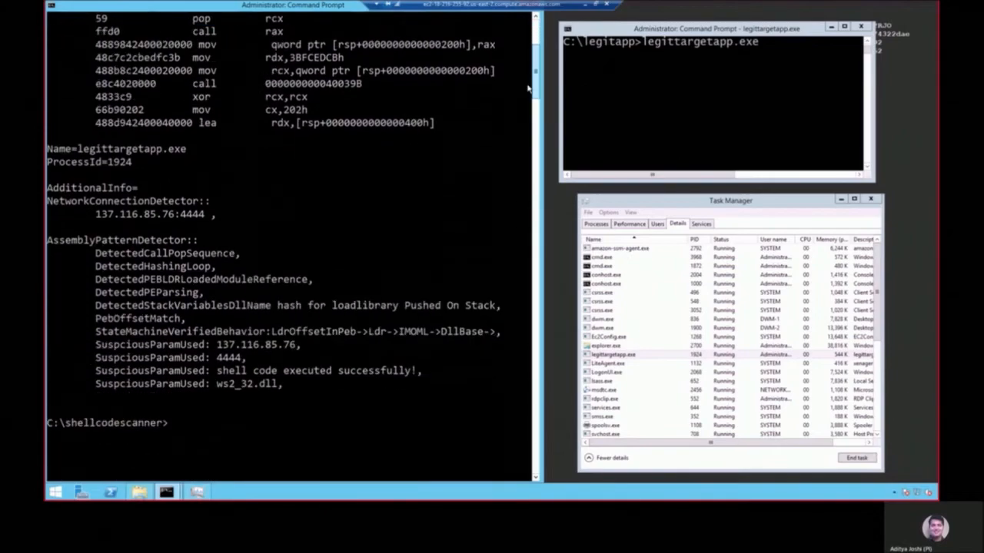
scroll(down, 3)
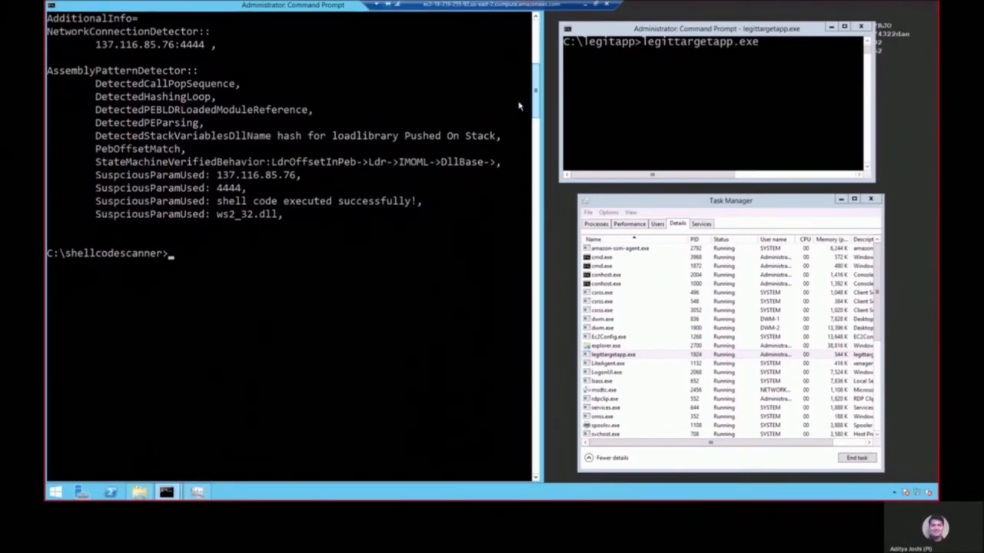
mouse_move(203, 48)
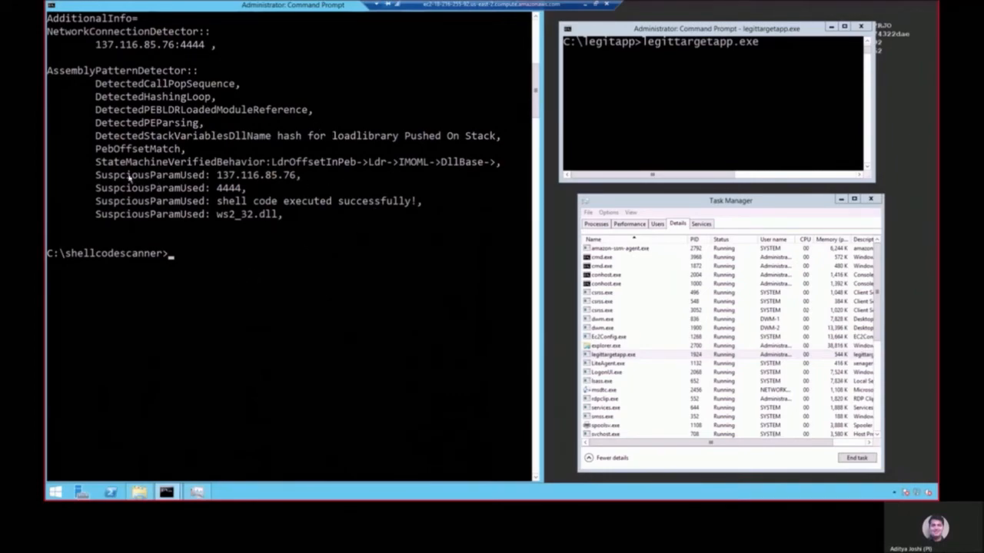
mouse_move(341, 171)
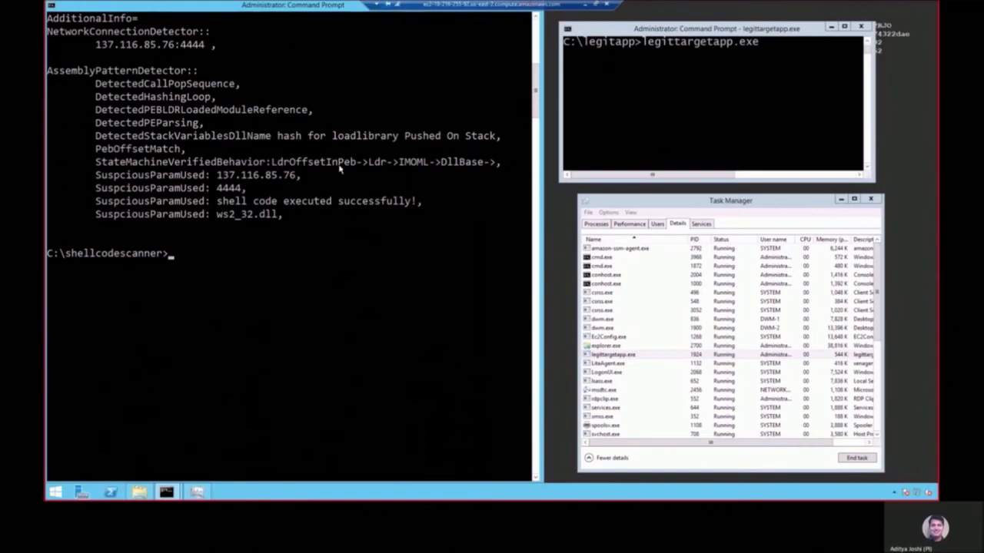
mouse_move(412, 166)
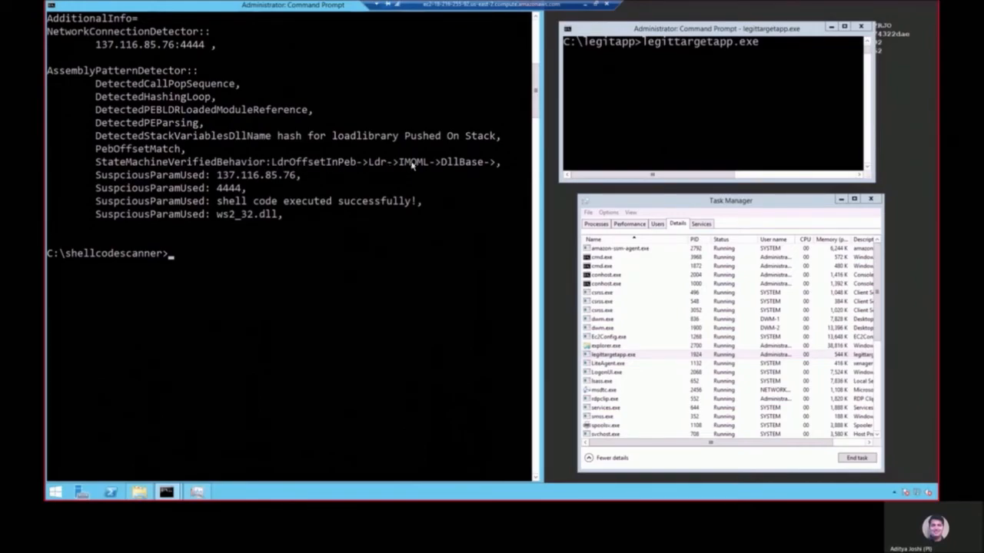
mouse_move(239, 152)
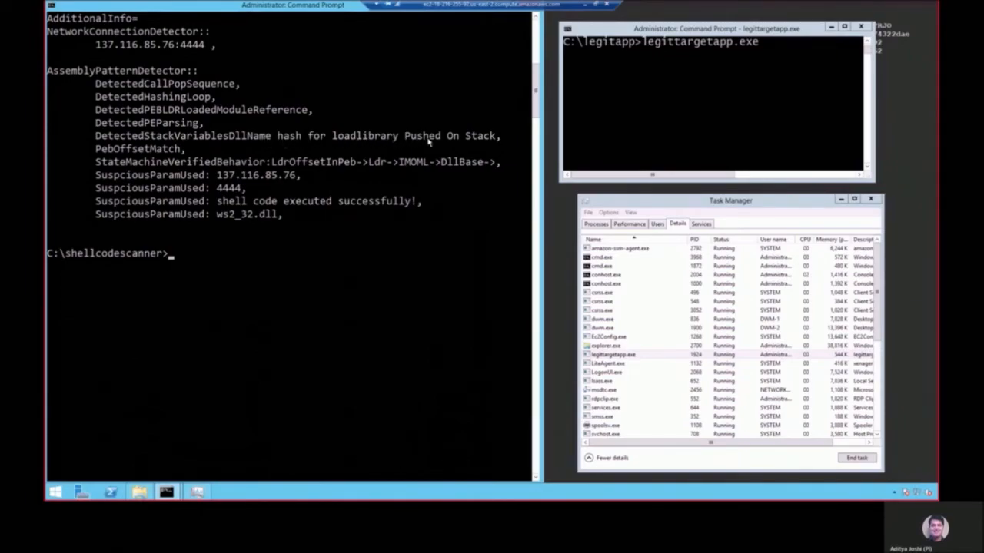
mouse_move(366, 126)
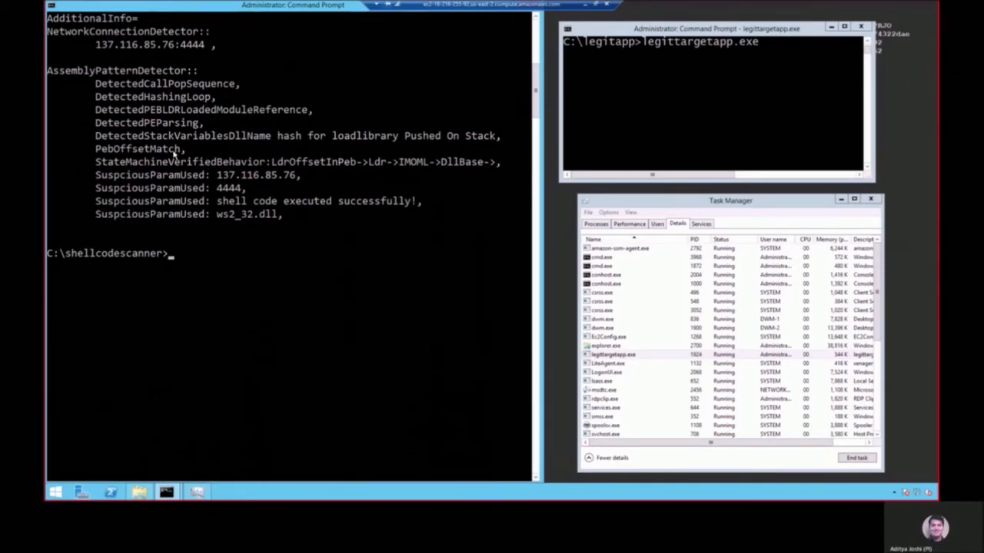
mouse_move(246, 197)
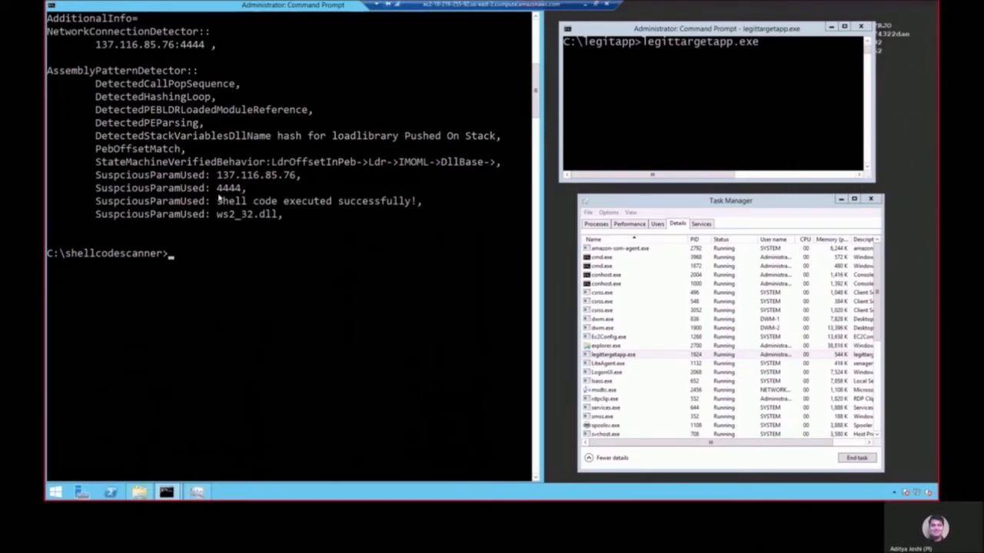
mouse_move(418, 203)
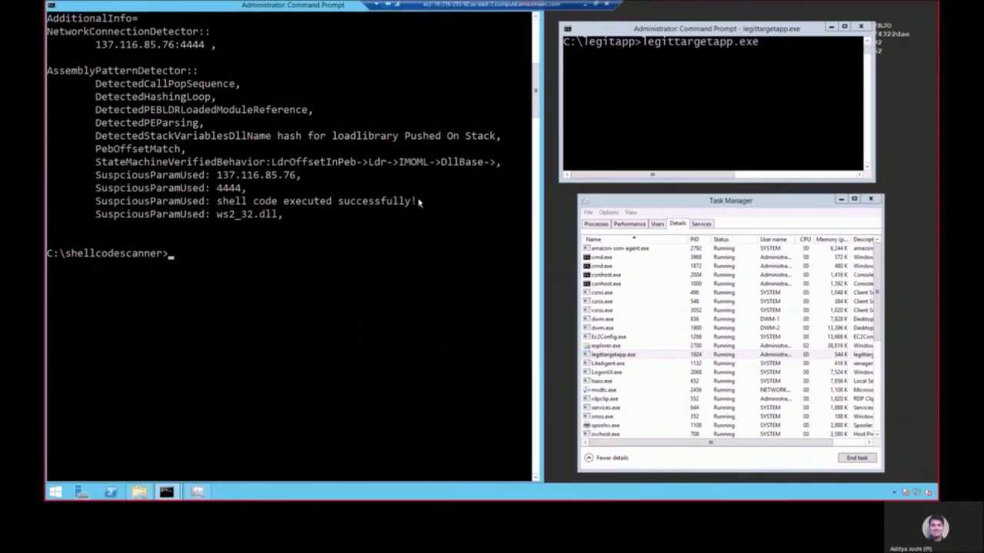